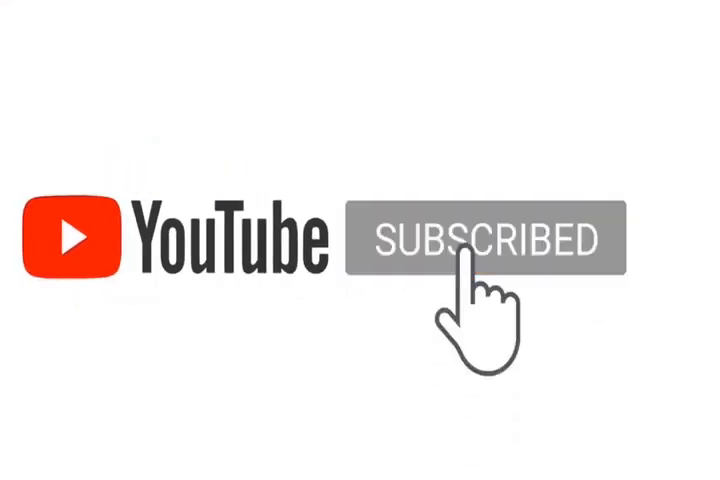
left_click(476, 240)
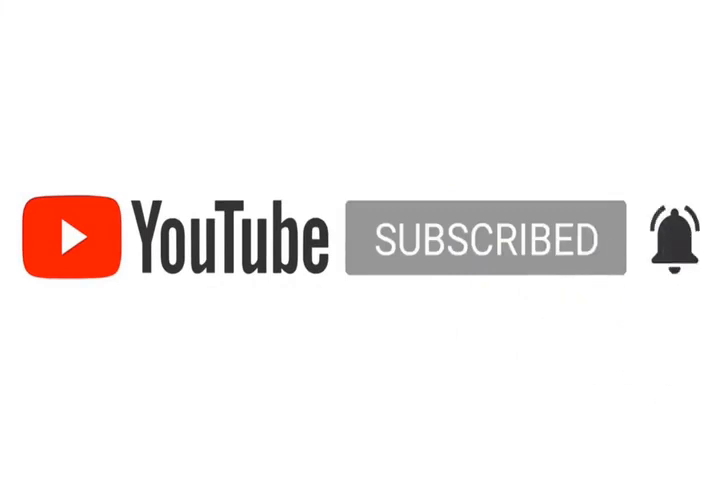